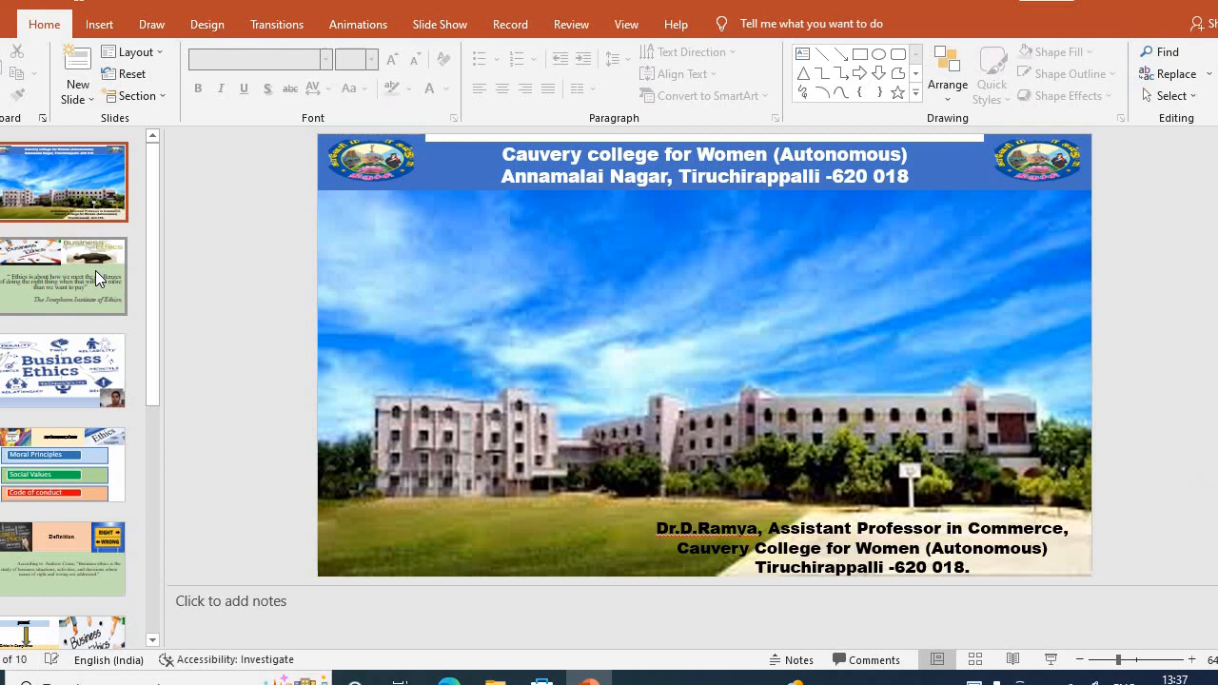
- Step through the Josephson quote and Business Ethics illustration slides toward the Introduction
left_click(65, 276)
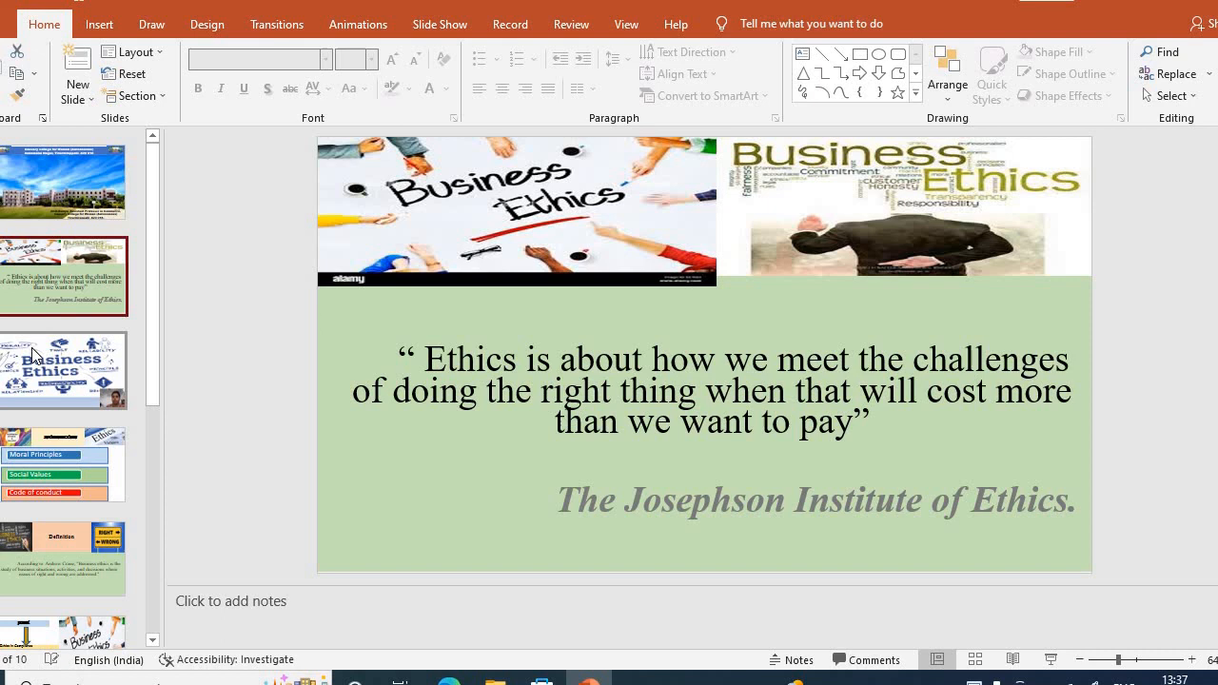
left_click(65, 369)
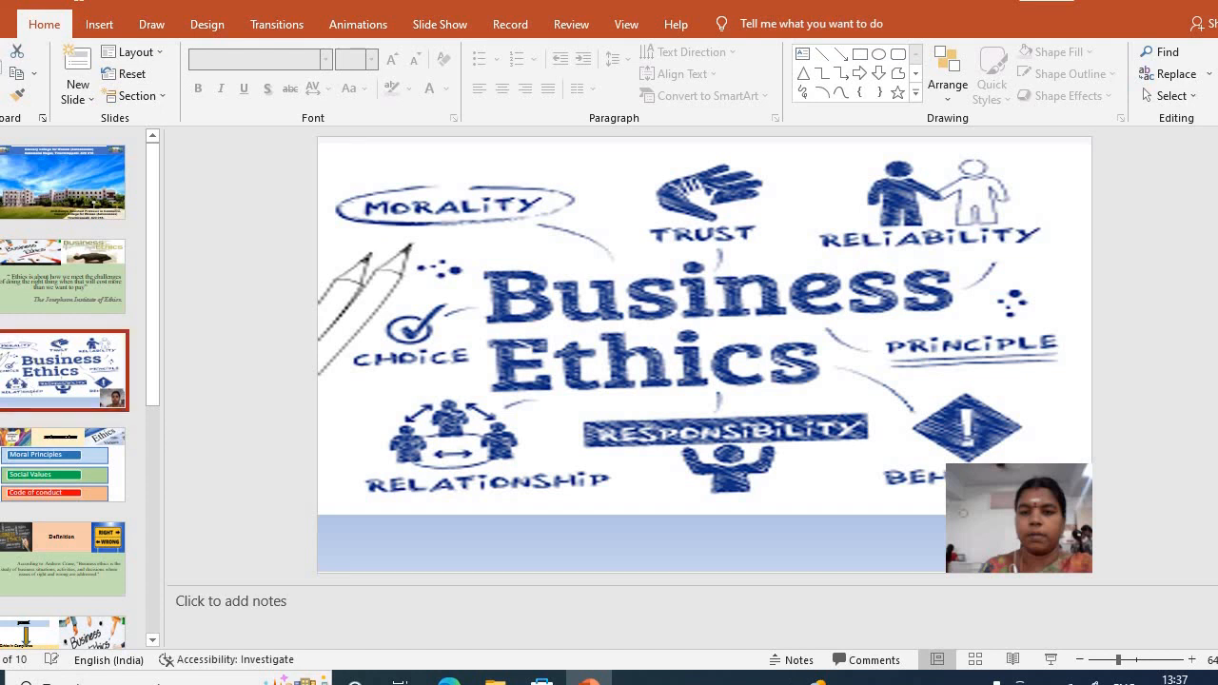
left_click(65, 465)
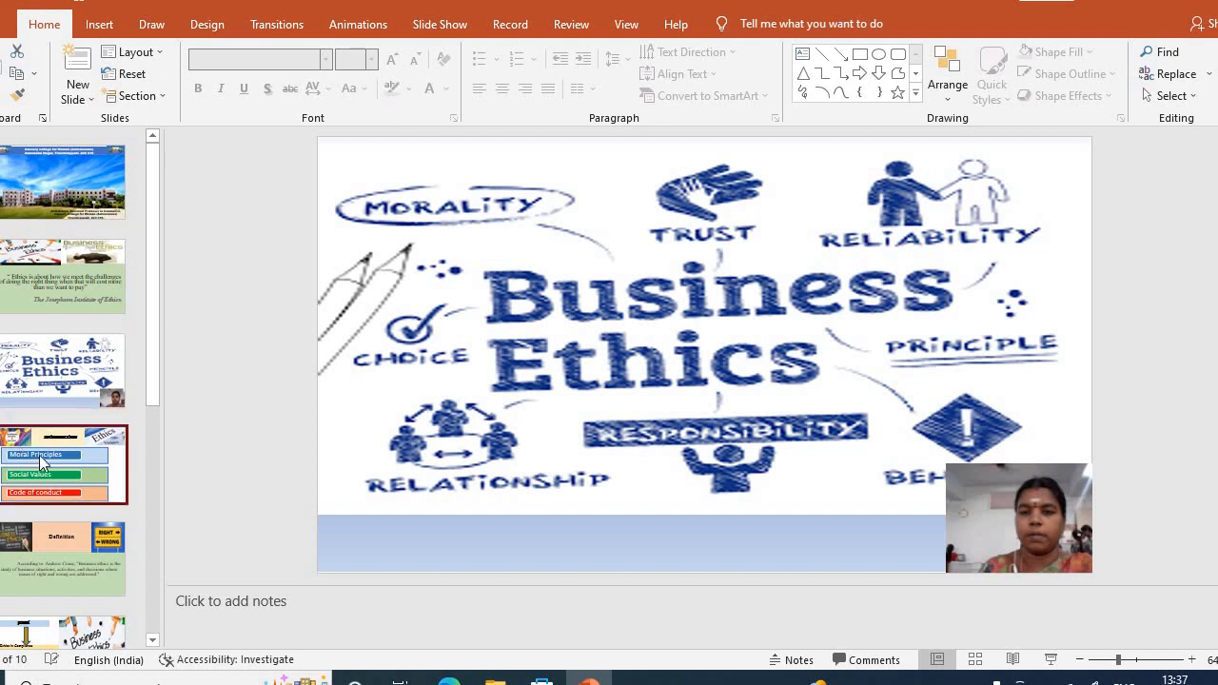
- Show the Introduction slide, then Andrew Crane's Definition slide
left_click(65, 465)
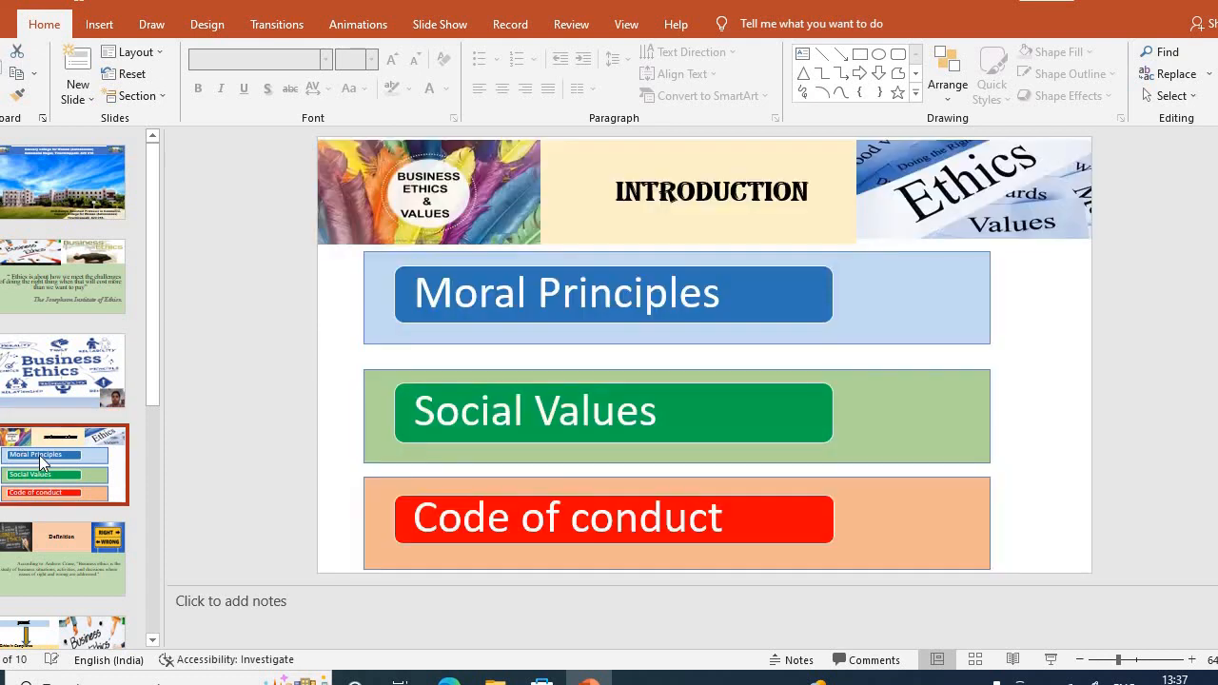
mouse_move(61, 586)
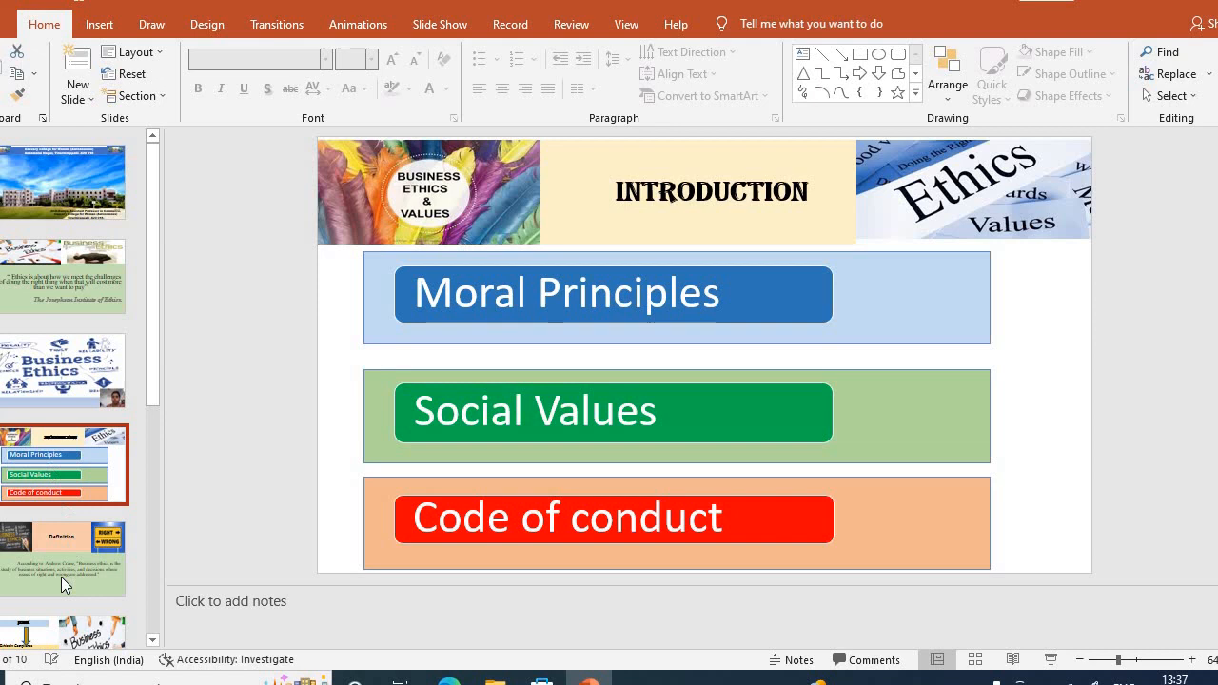
left_click(65, 559)
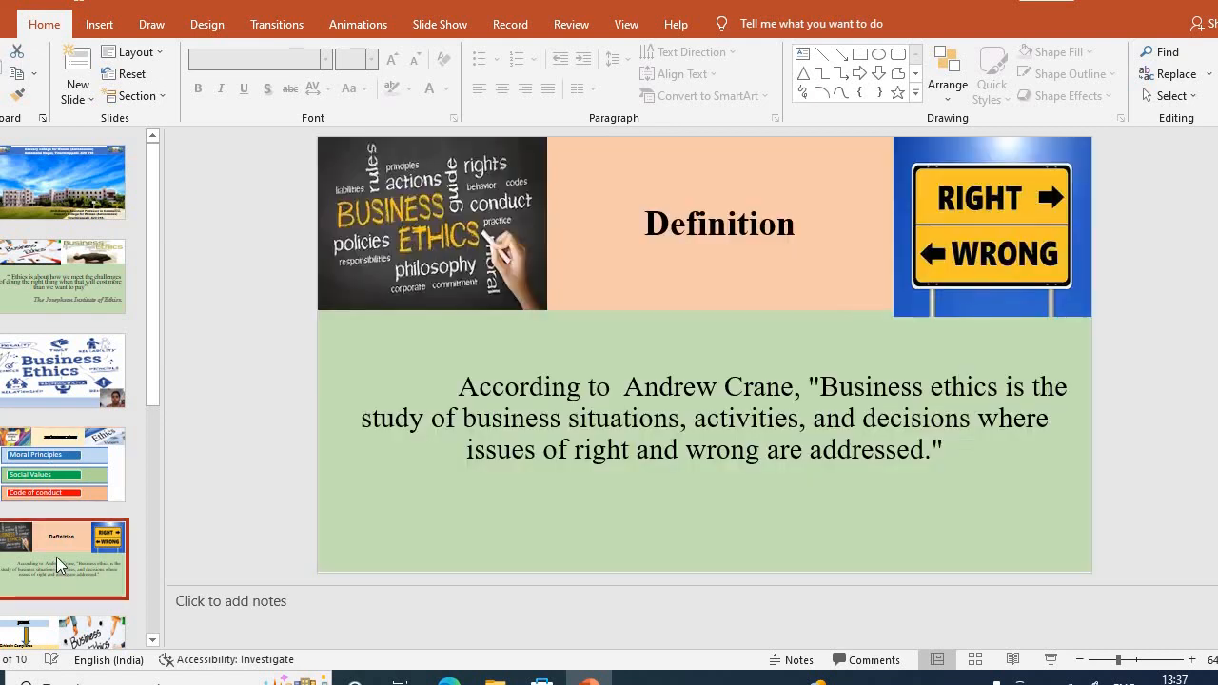
- Bring up the Scope slide covering compliance, HR, finance, production and marketing ethics
scroll("down", 3)
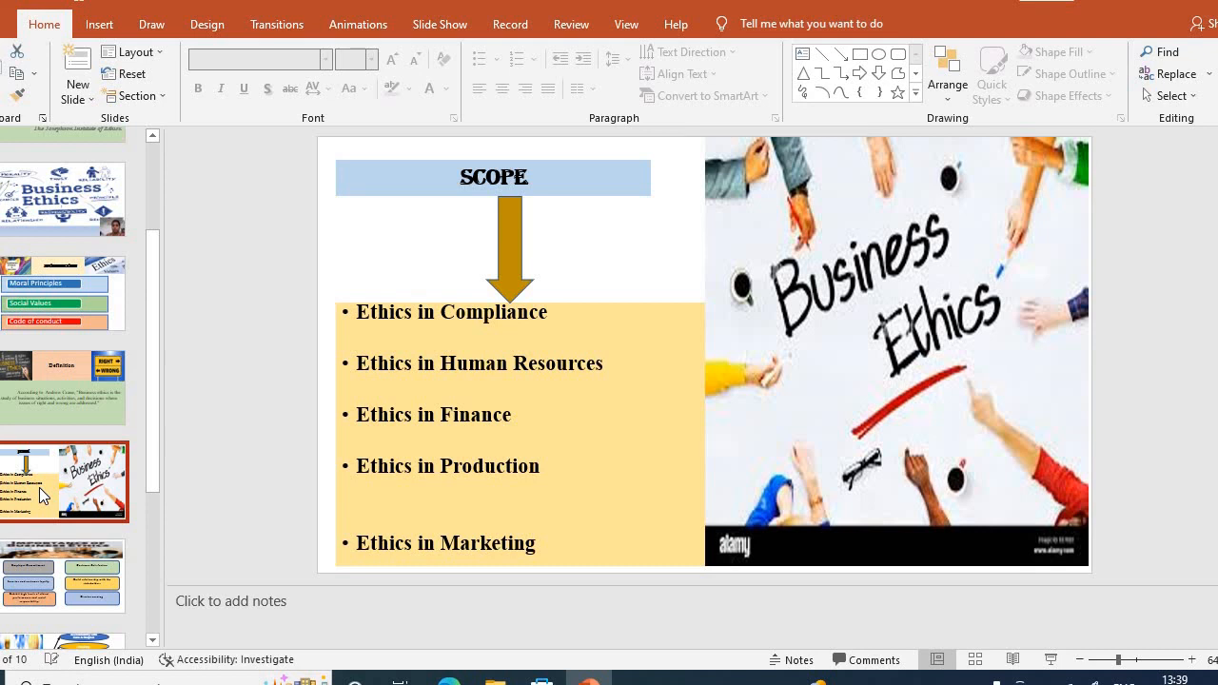
mouse_move(122, 517)
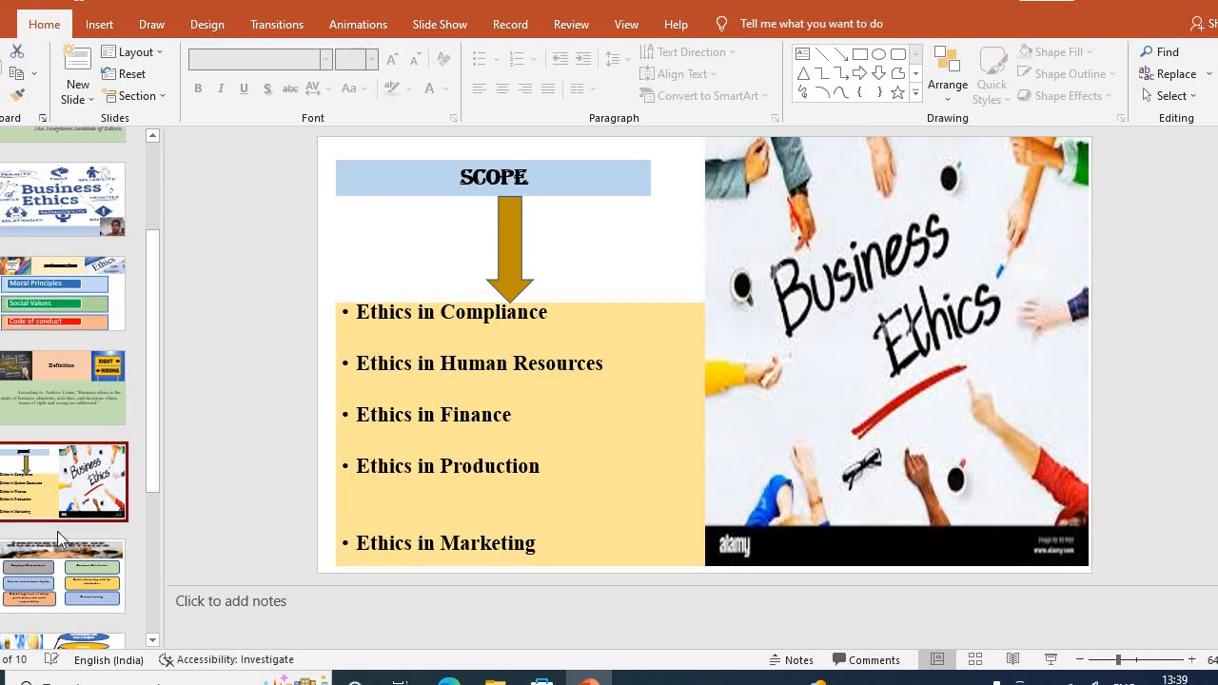
- Show the Importance of Business Ethics slide and advance toward the Principles slide
left_click(64, 505)
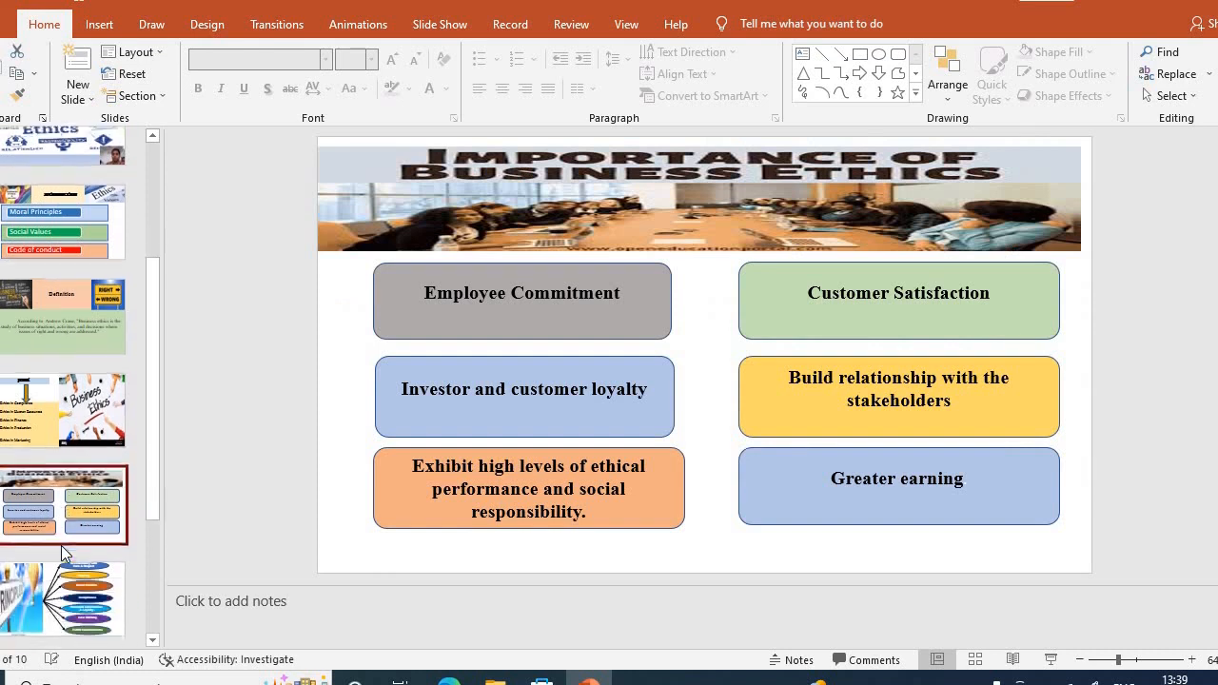
scroll("down", 3)
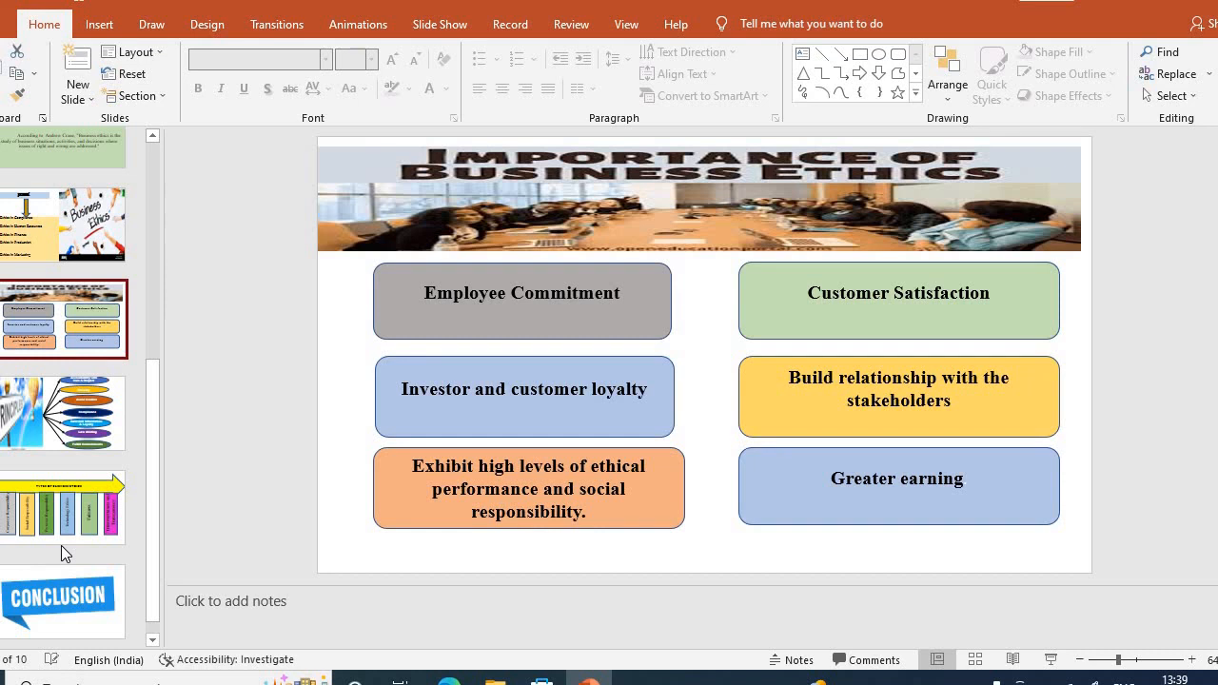
mouse_move(7, 577)
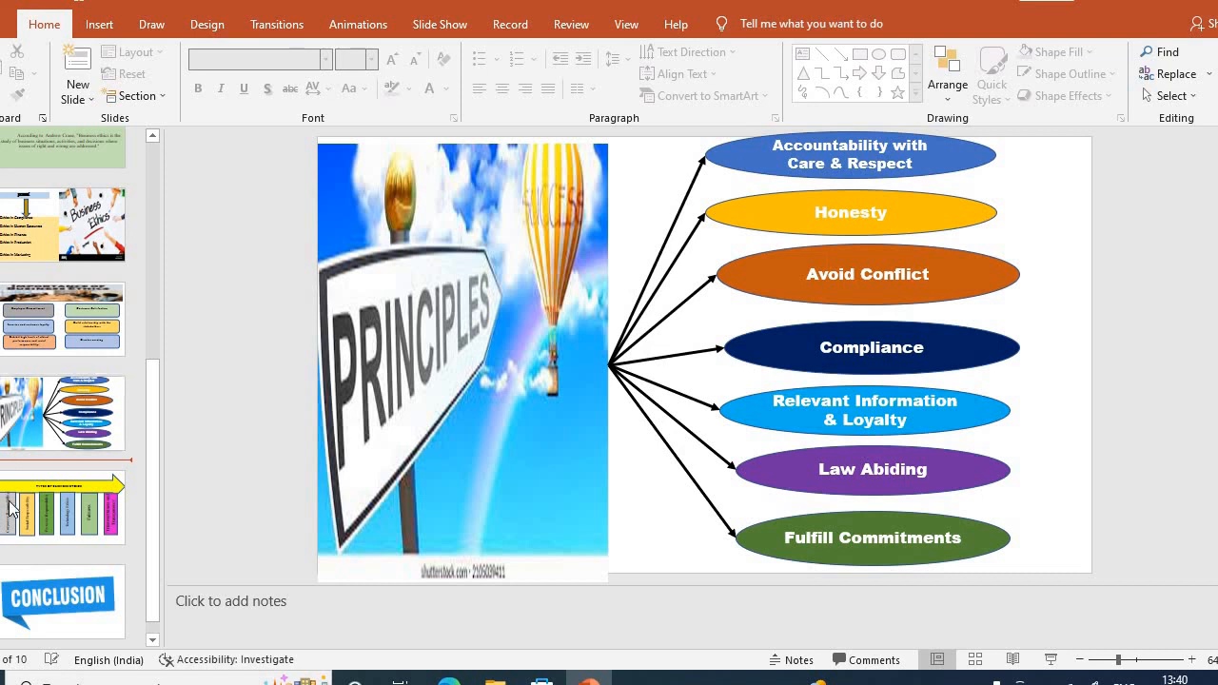
- Display the Types of Business Ethics slide, Corporate Responsibility through Transparency
left_click(65, 507)
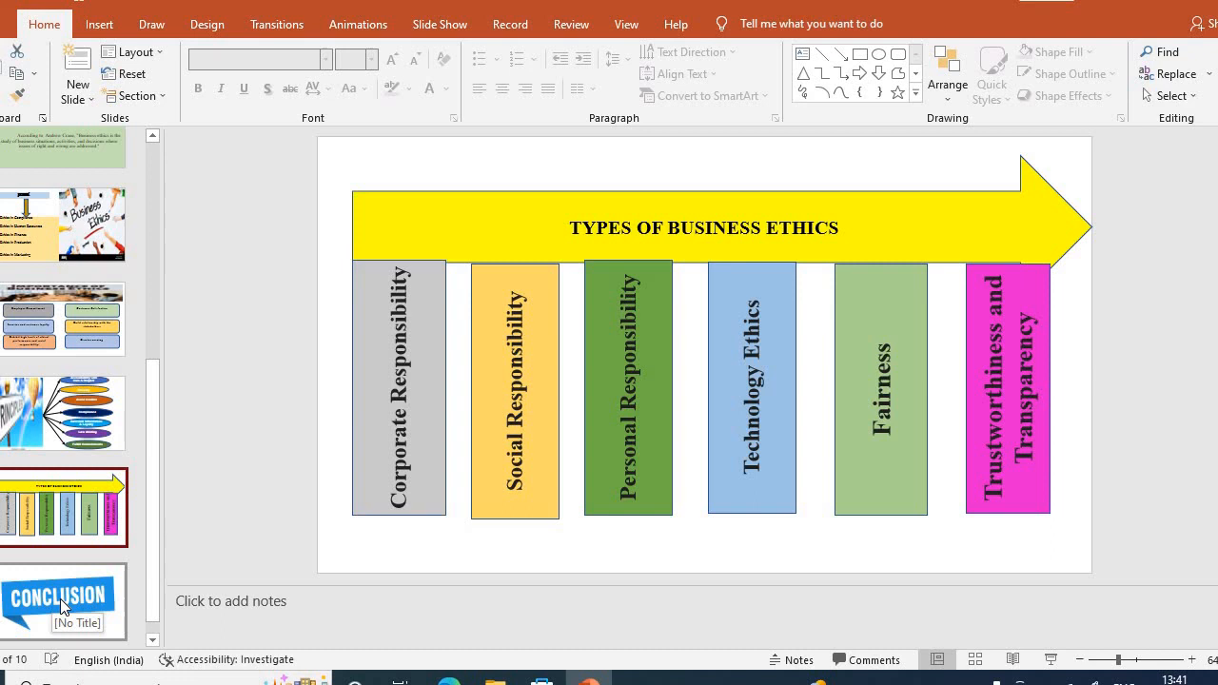
- Display the final Conclusion slide of the ten-slide deck
left_click(63, 602)
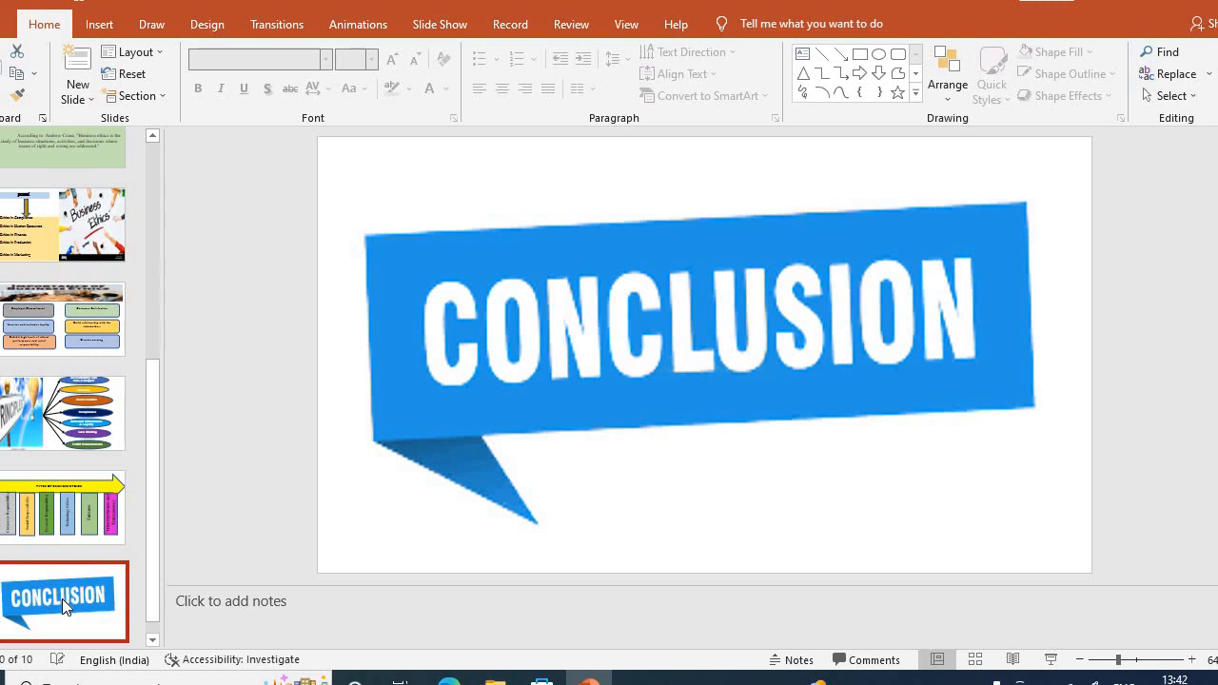
mouse_move(86, 556)
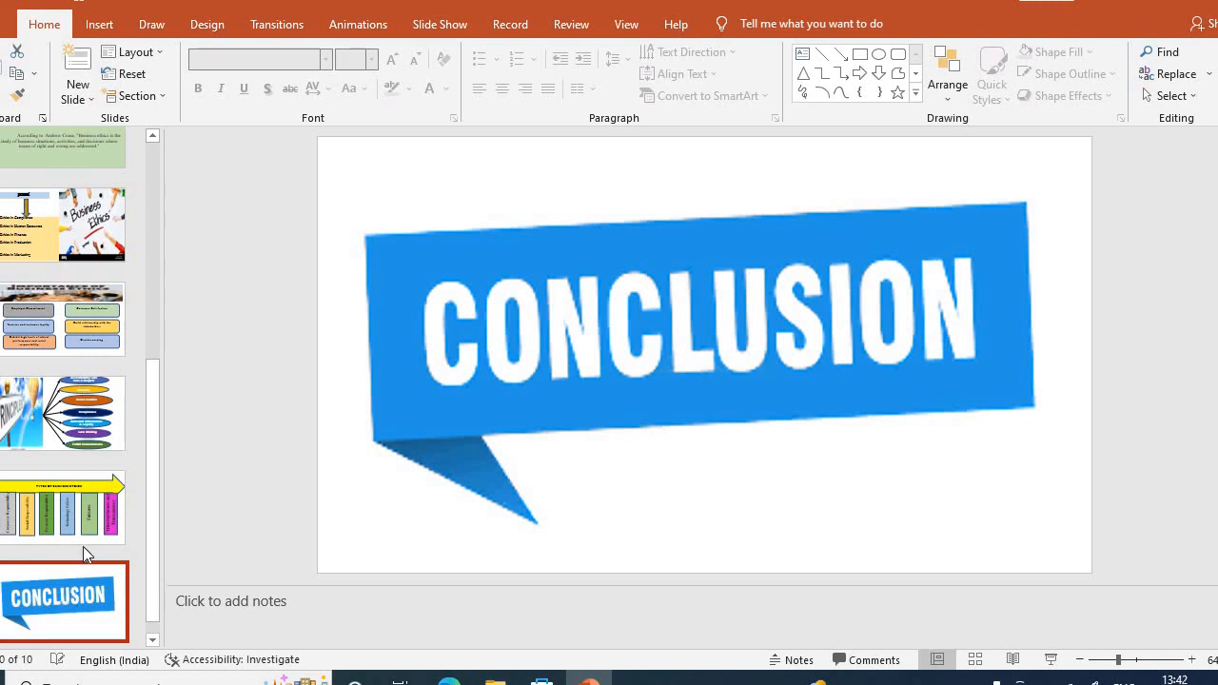
mouse_move(124, 590)
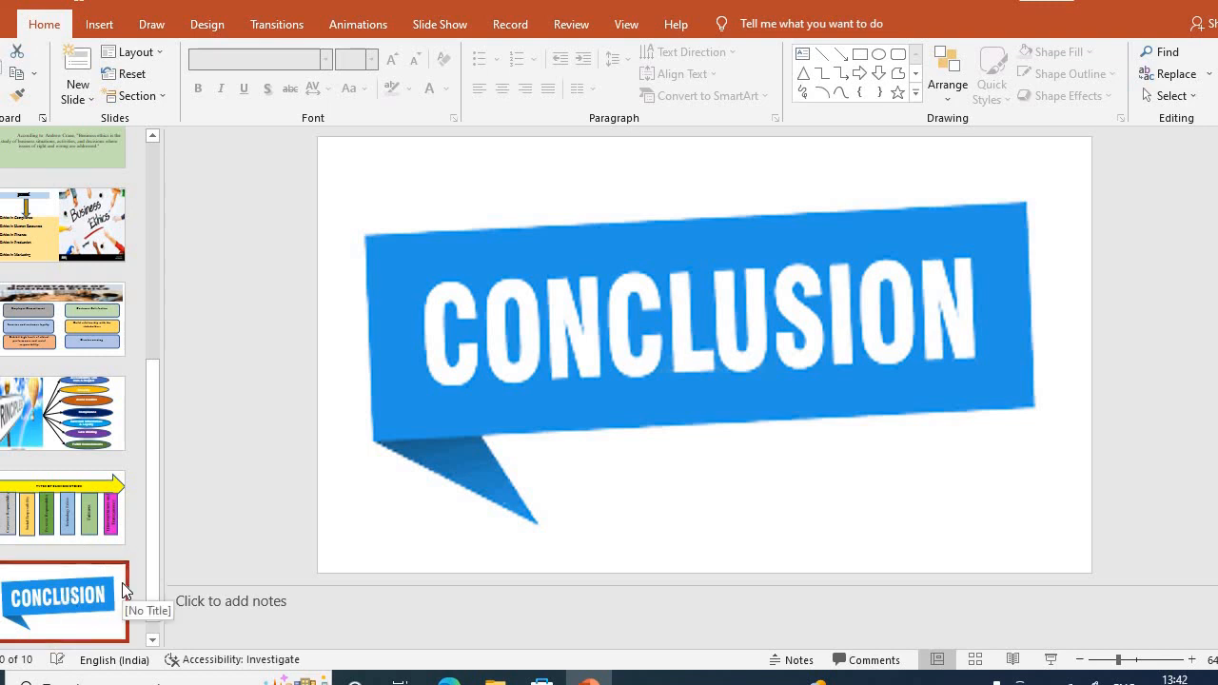